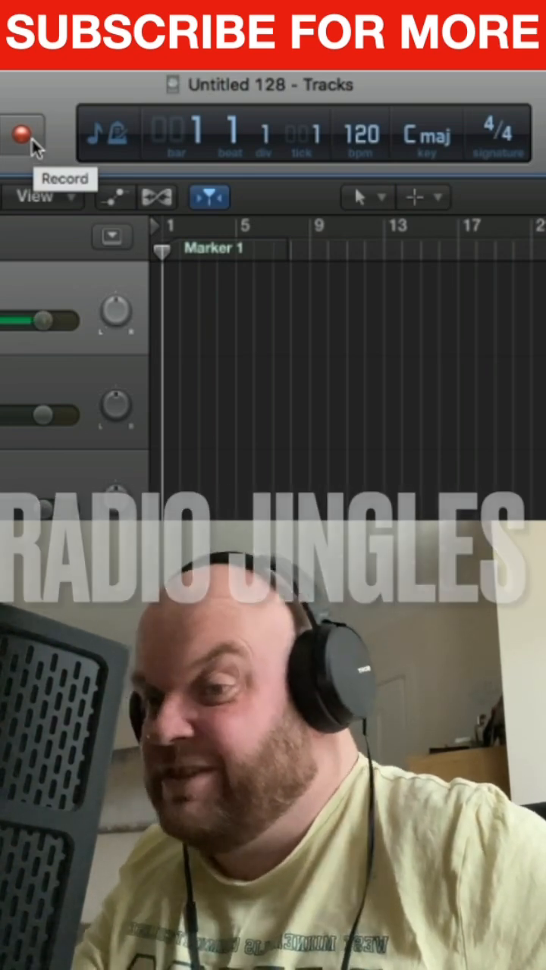
Record a voiceover take from the song start, spanning roughly the first three bars.
click(23, 134)
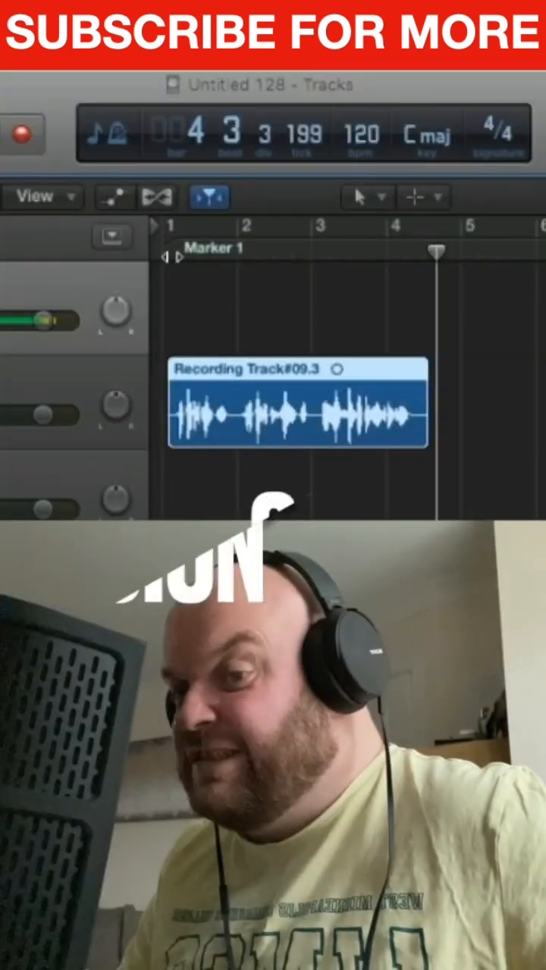